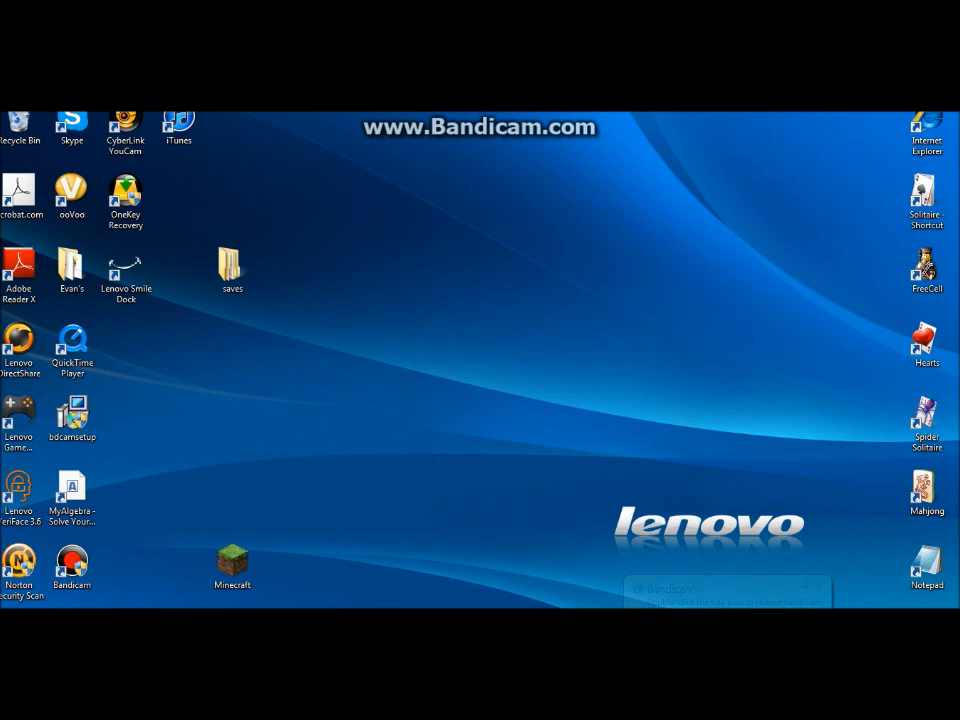
- Start Internet Explorer from the Start menu search
{"action": "left_click", "coordinate": [10, 710]}
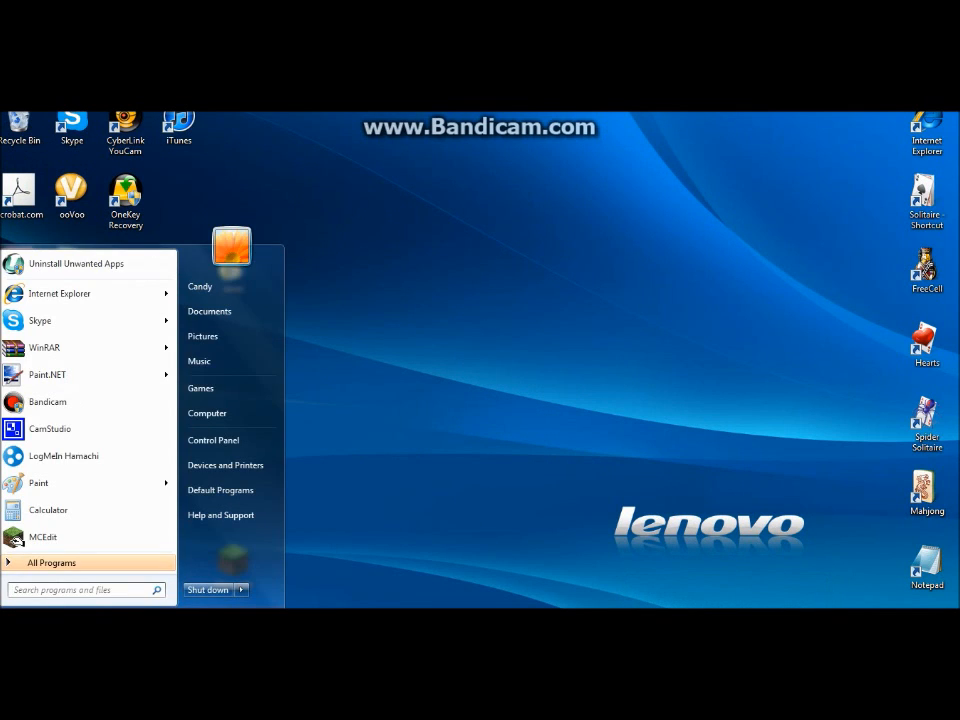
{"action": "type", "text": "mcpa"}
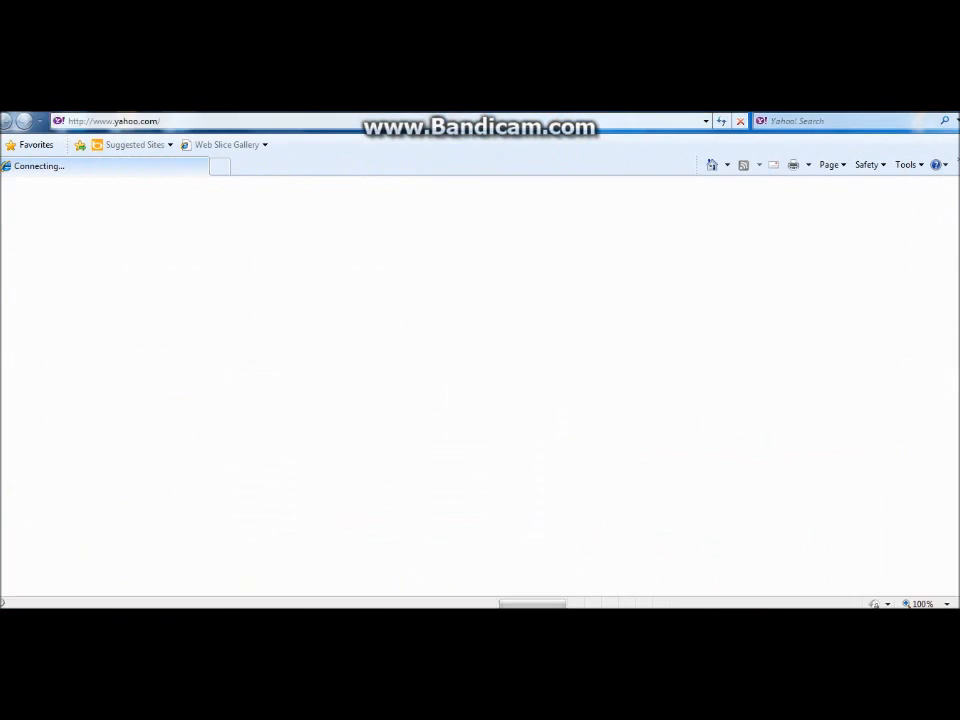
{"action": "left_click", "coordinate": [112, 122]}
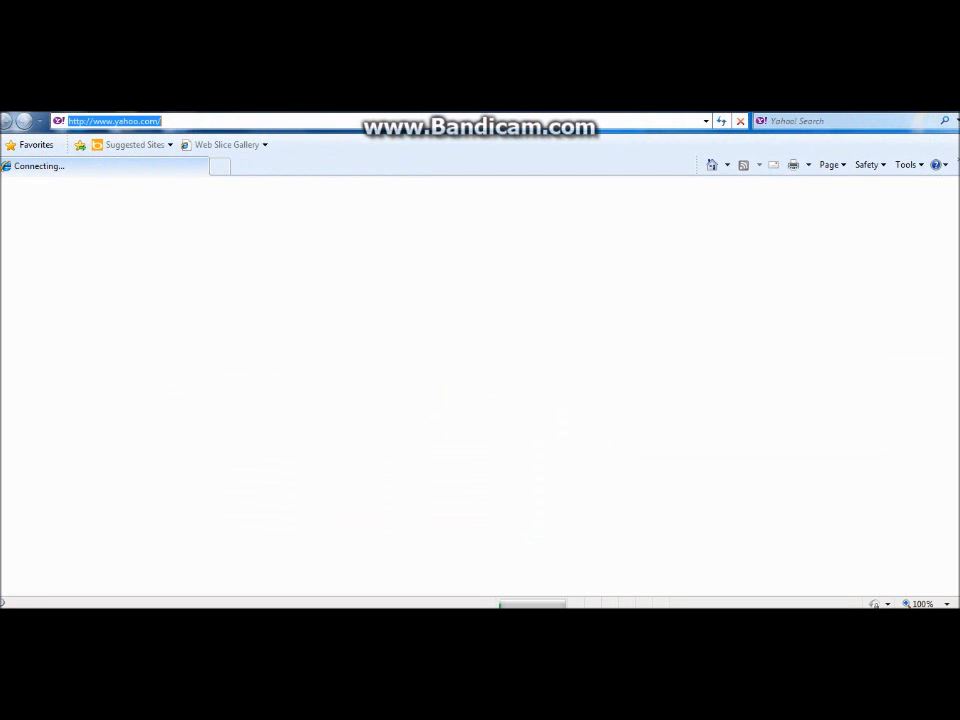
{"action": "type", "text": "www.googl.ecom"}
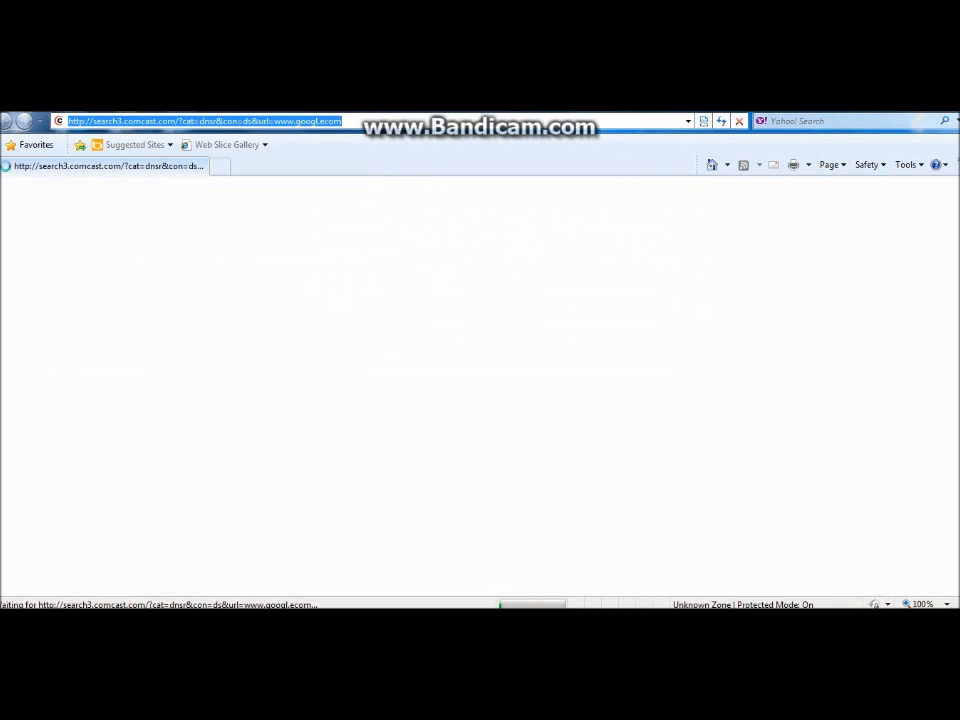
{"action": "type", "text": "www.google.com/"}
{"action": "type", "text": "mcpatcher 1.0.0"}
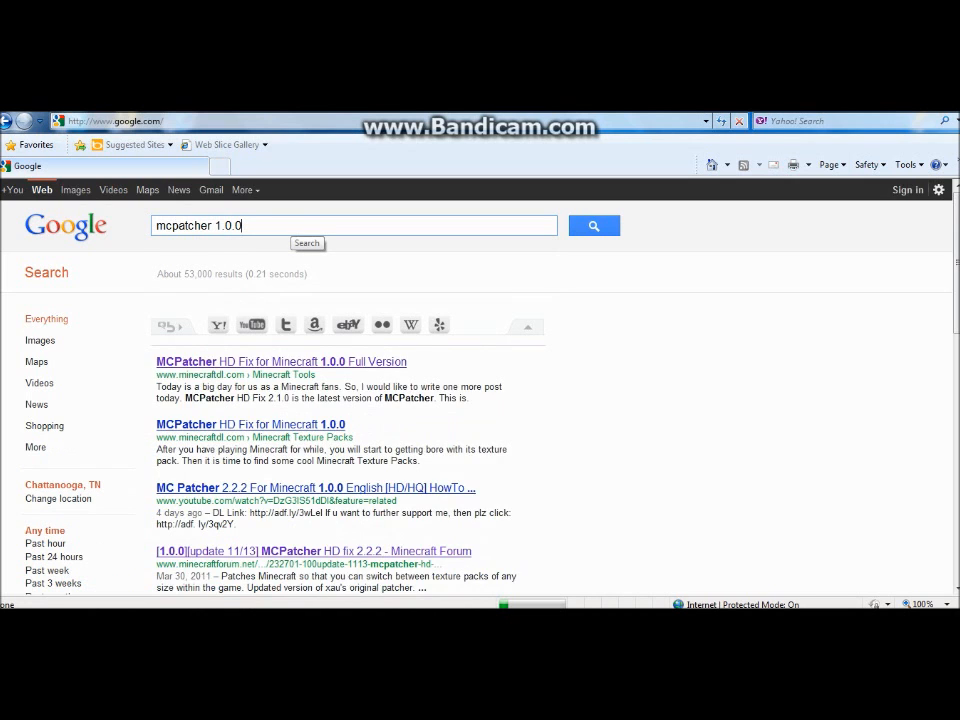
- Follow the top result to the MinecraftDL MCPatcher HD Fix Full Version article
{"action": "left_click", "coordinate": [592, 224]}
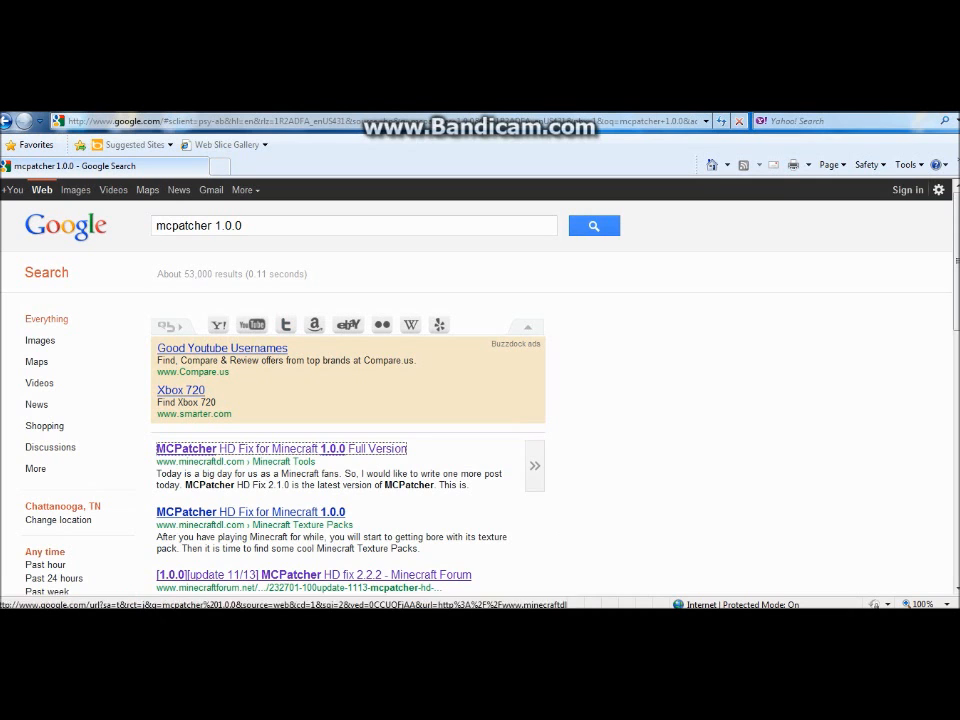
{"action": "left_click", "coordinate": [280, 448]}
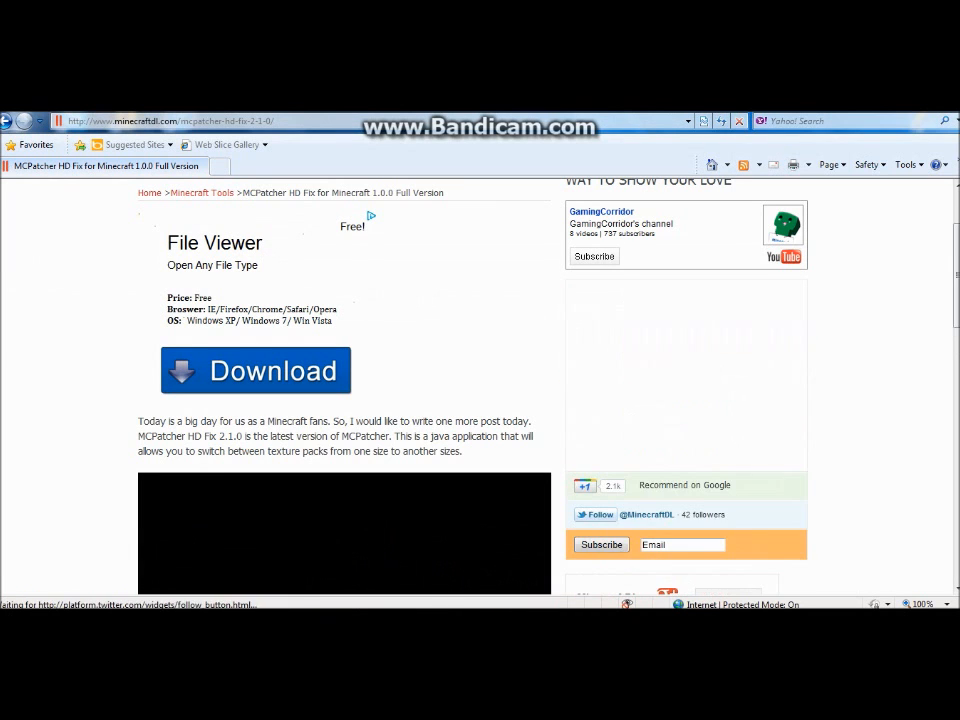
- Scroll through the article past the Download button and video
{"action": "scroll", "scroll_direction": "down", "scroll_amount": 3}
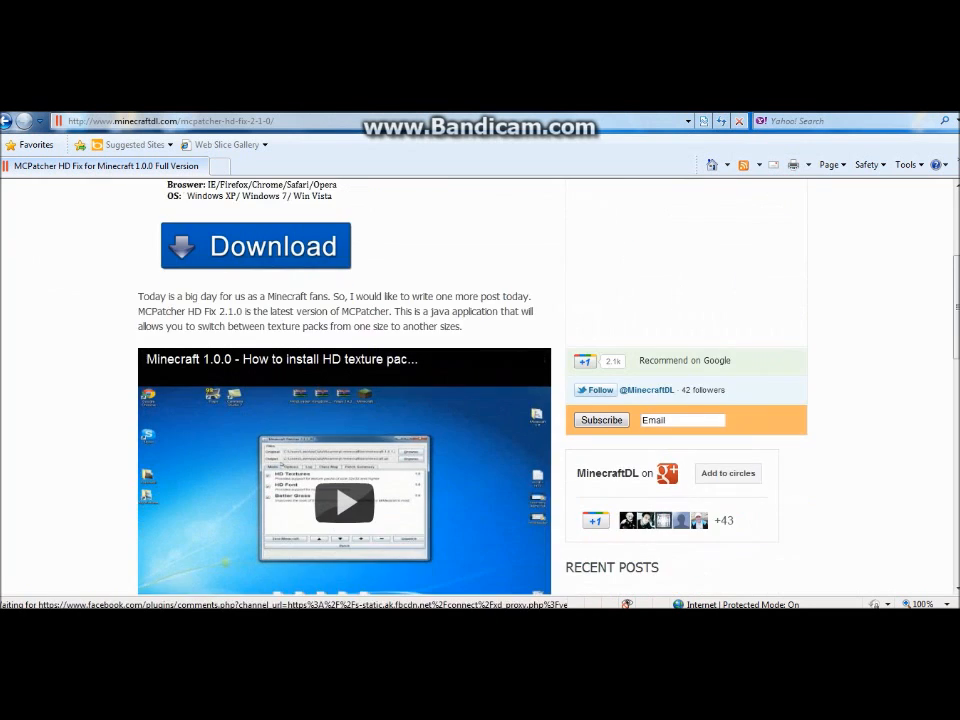
{"action": "scroll", "scroll_direction": "down", "scroll_amount": 3}
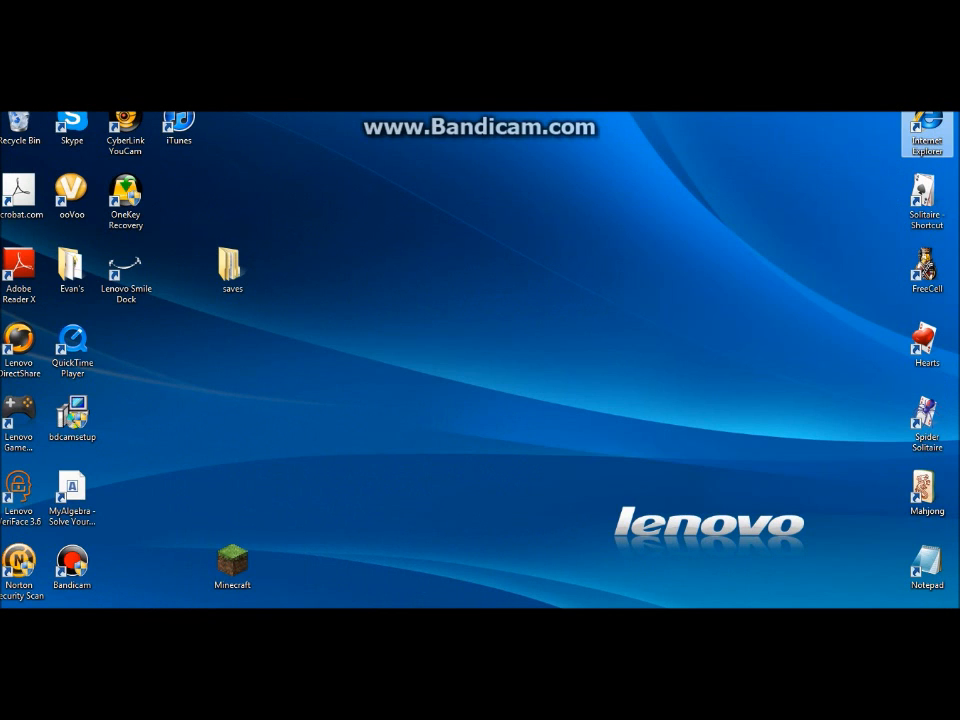
- Launch mcpatcher-2.2.0 via the Start menu search for "mcpa"
{"action": "left_click", "coordinate": [10, 710]}
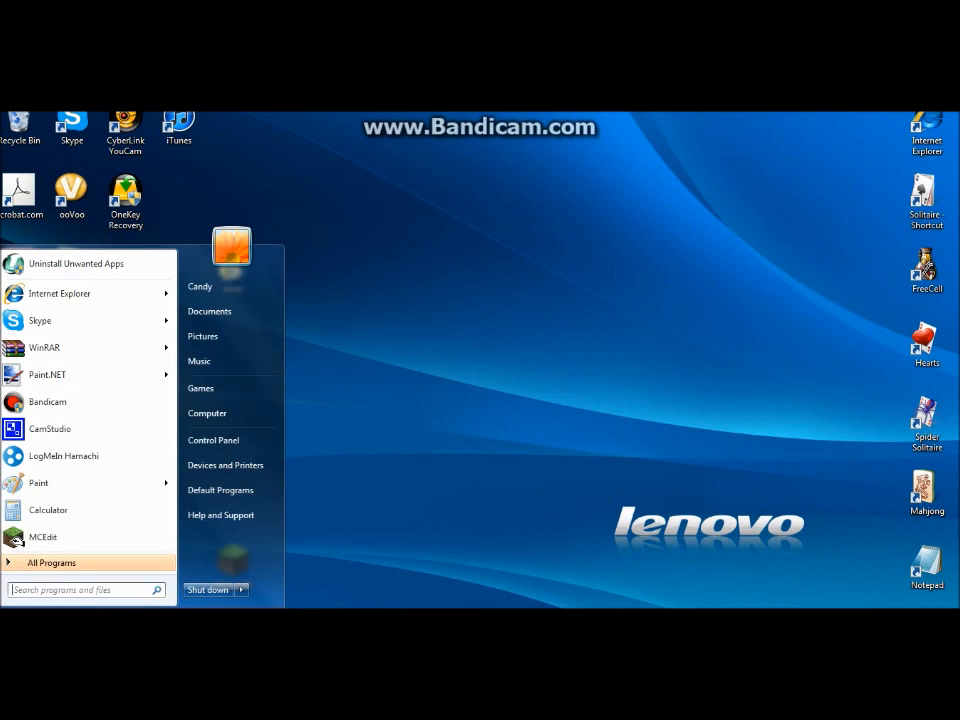
{"action": "type", "text": "mcpa"}
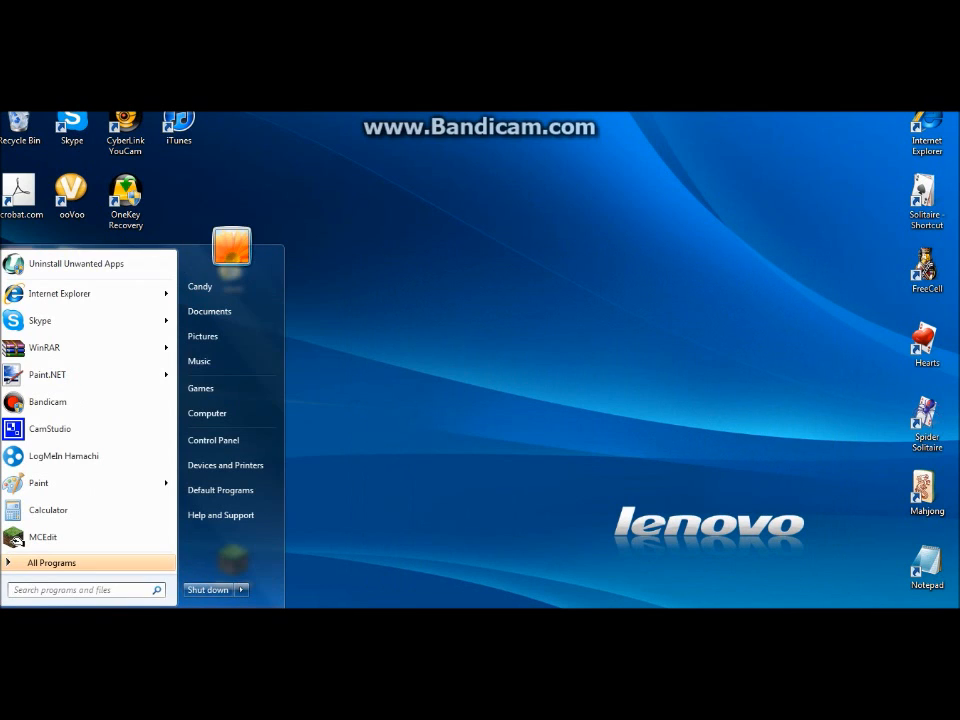
{"action": "type", "text": "mcpa"}
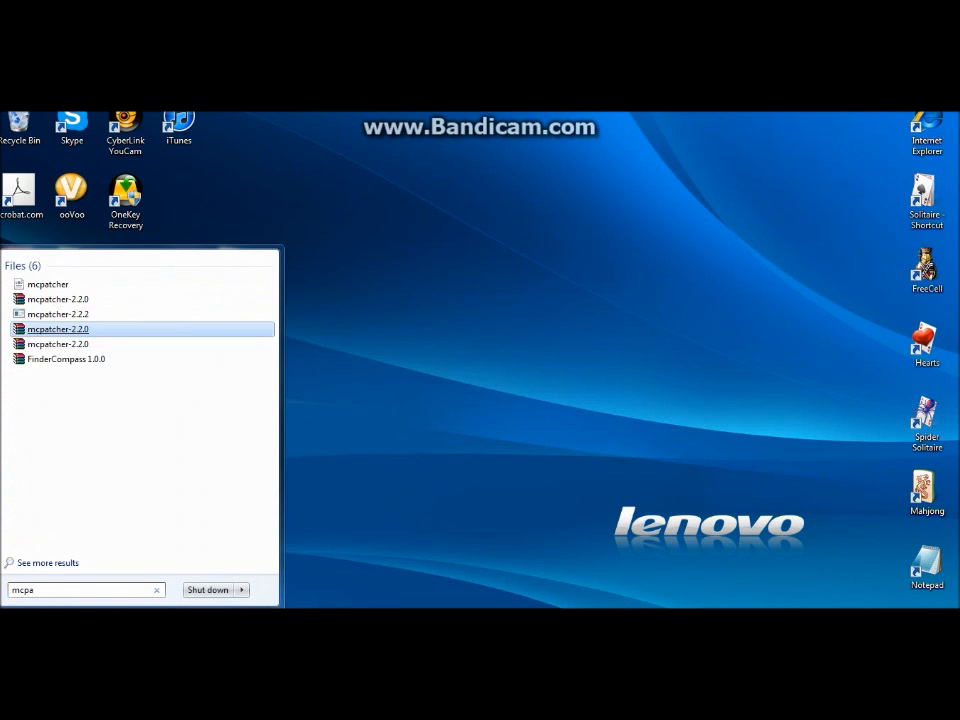
{"action": "double_click", "coordinate": [56, 328]}
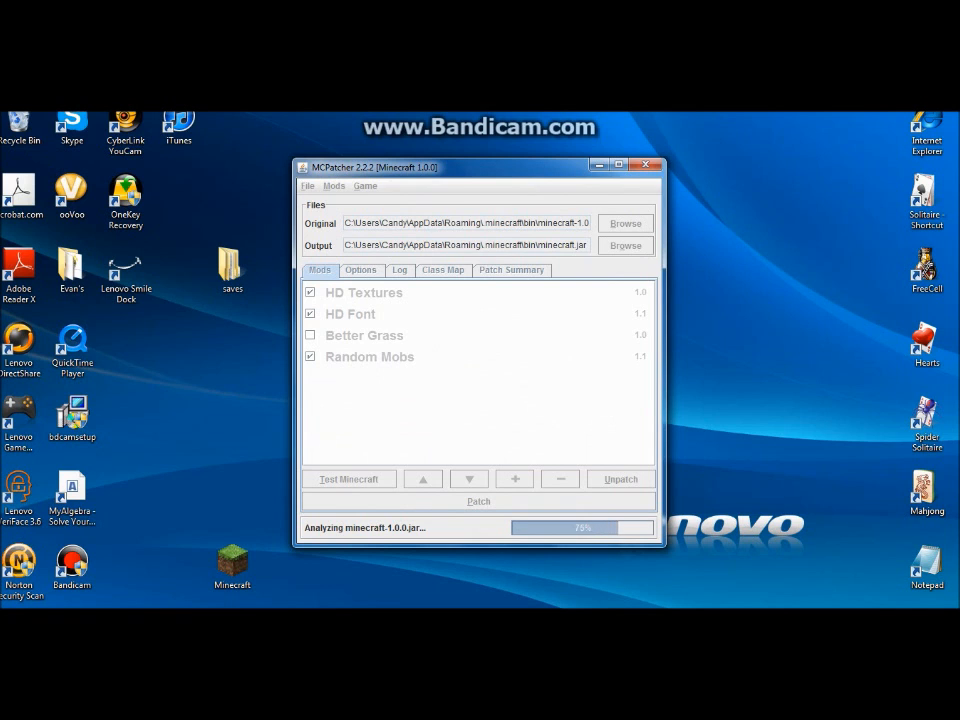
- Let the minecraft.jar analysis finish and dismiss the modded-jar warning with OK
{"action": "left_click", "coordinate": [478, 500]}
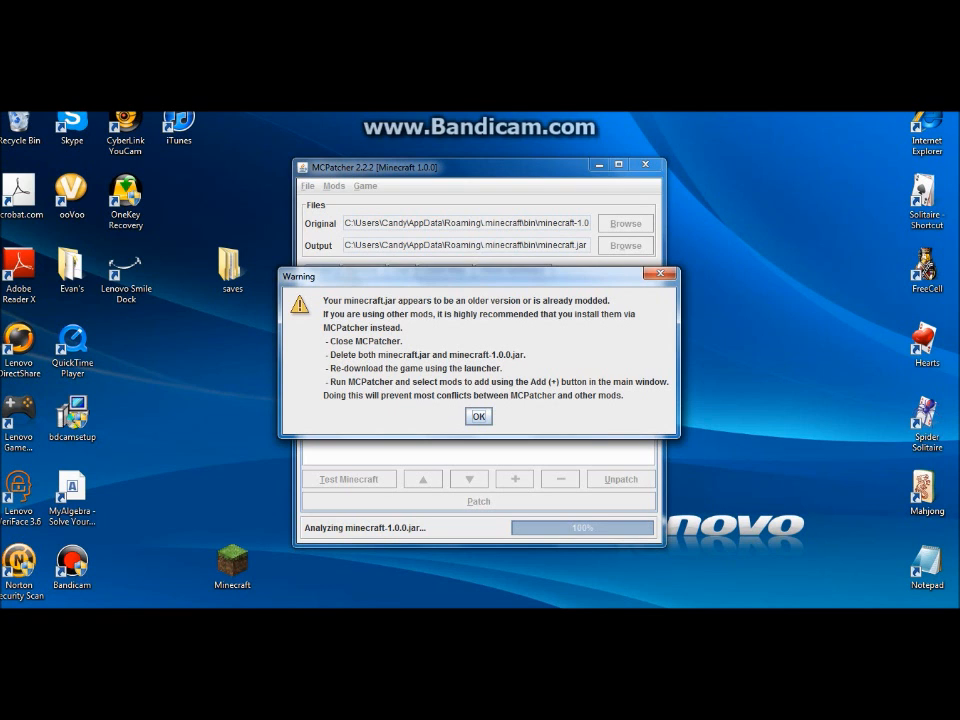
{"action": "left_click", "coordinate": [478, 416]}
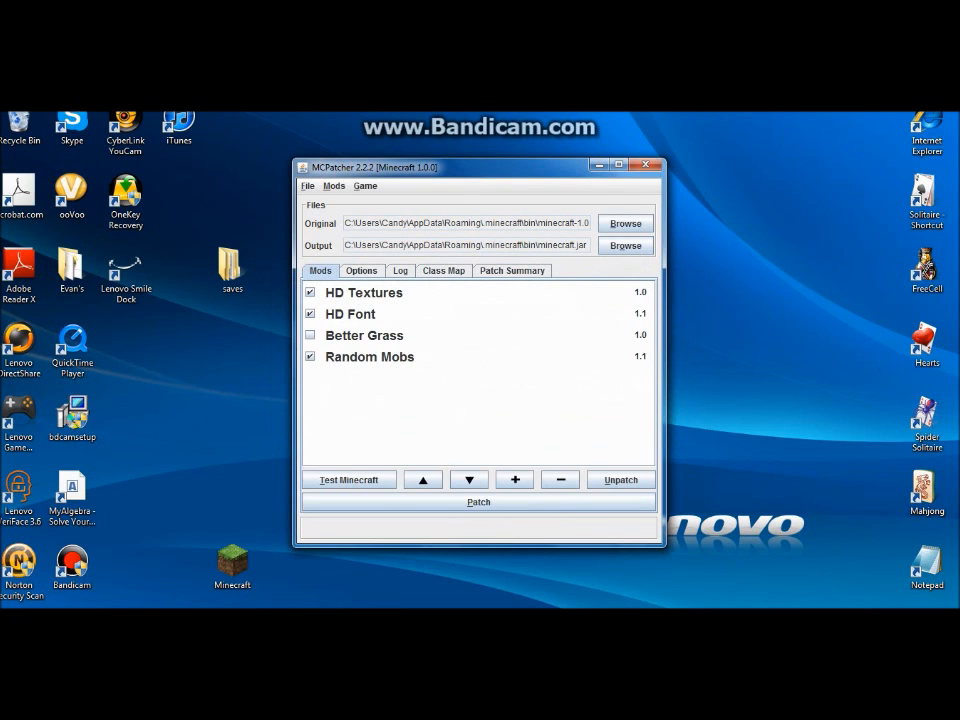
- Patch minecraft.jar with the listed HD mods
{"action": "left_click", "coordinate": [478, 500]}
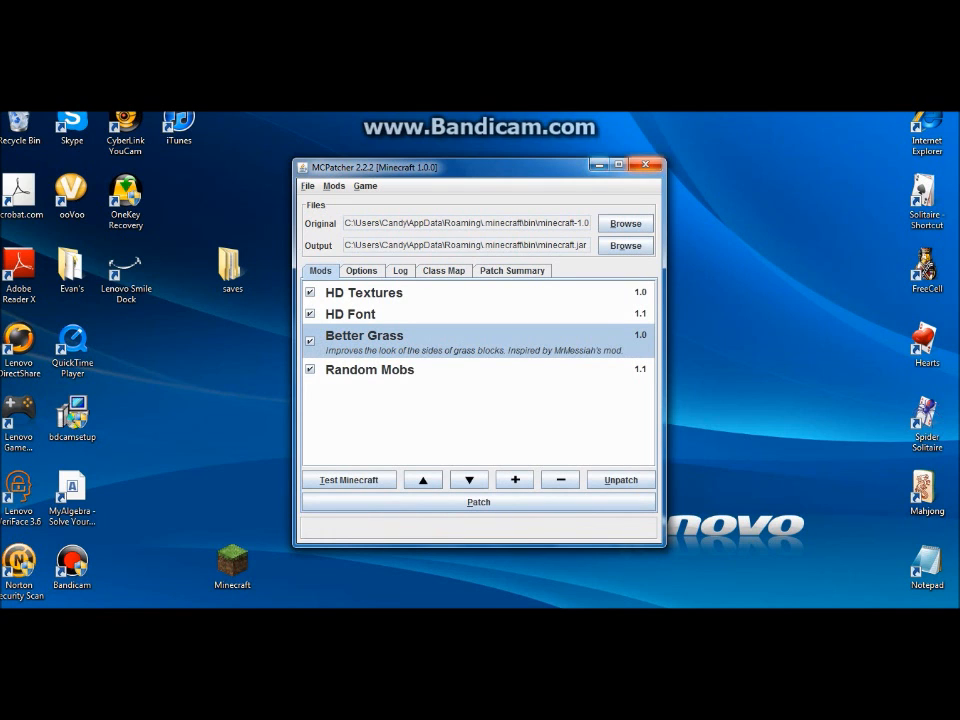
{"action": "left_click", "coordinate": [644, 164]}
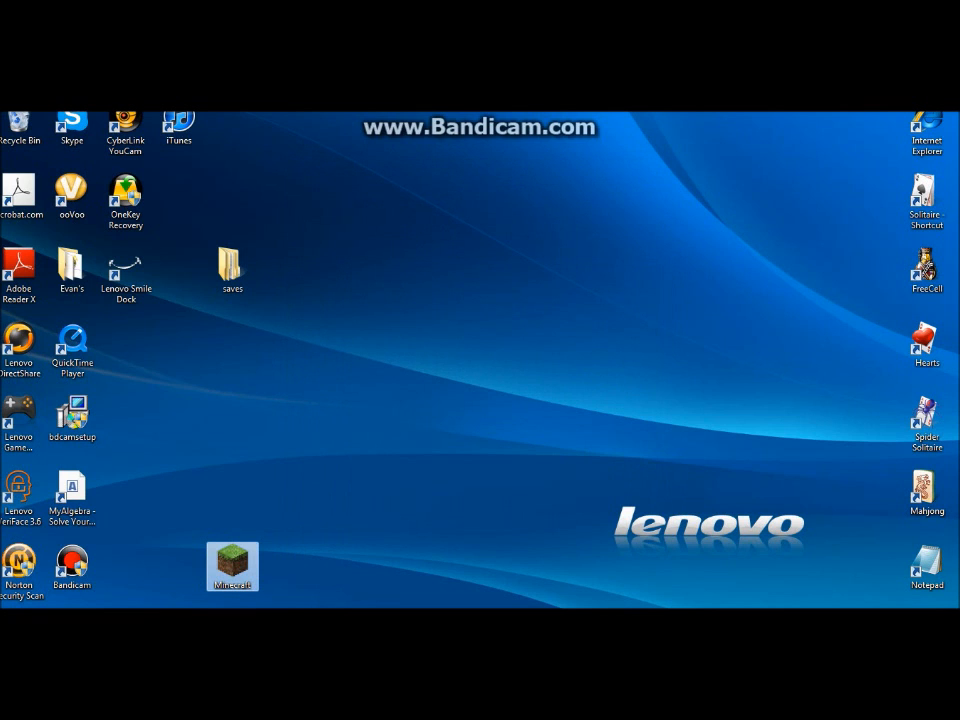
- Launch Minecraft, check the texture packs list, return and view the singleplayer worlds
{"action": "double_click", "coordinate": [232, 566]}
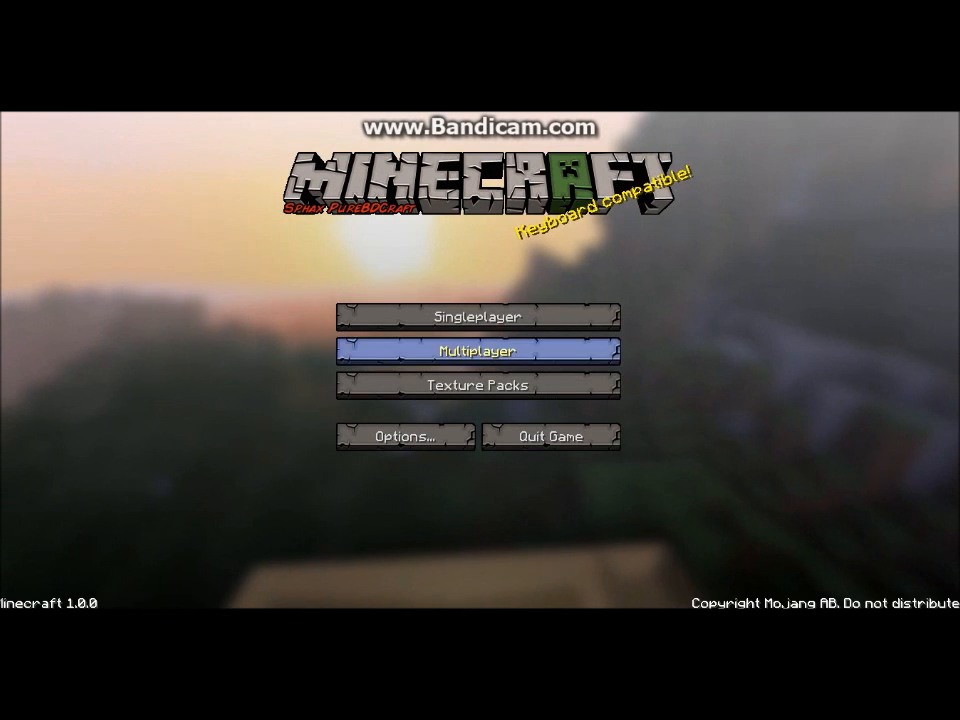
{"action": "left_click", "coordinate": [478, 384]}
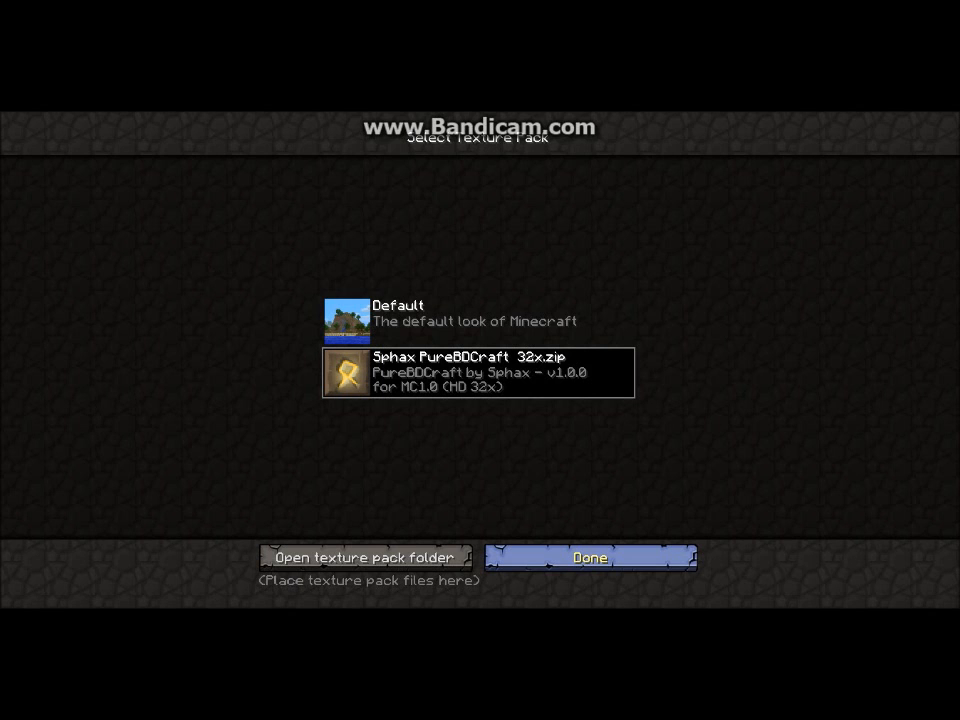
{"action": "left_click", "coordinate": [588, 556]}
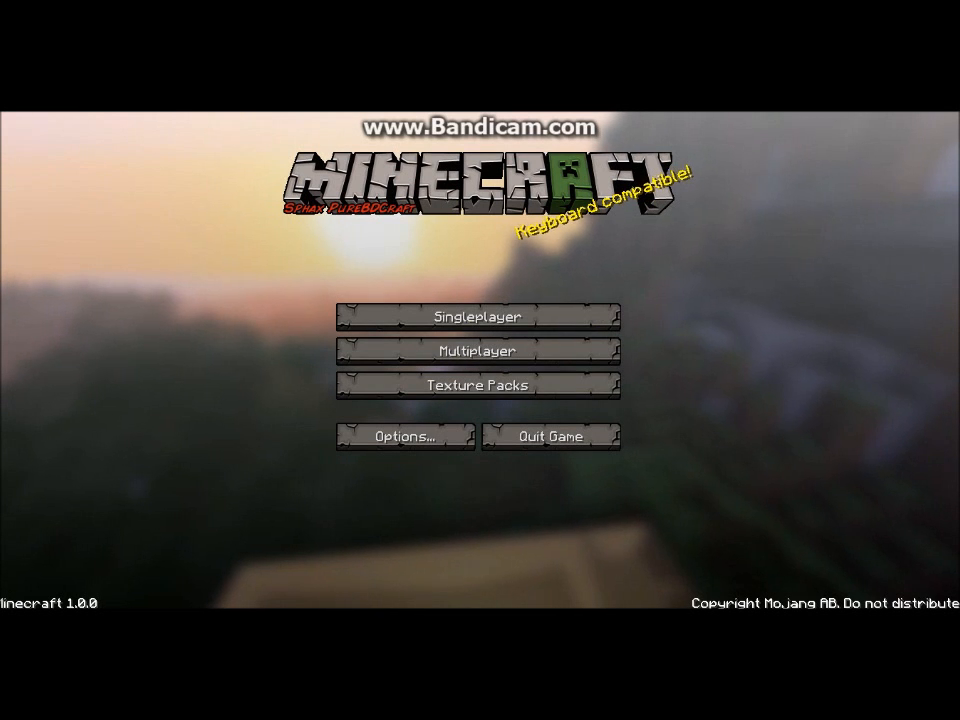
{"action": "left_click", "coordinate": [480, 316]}
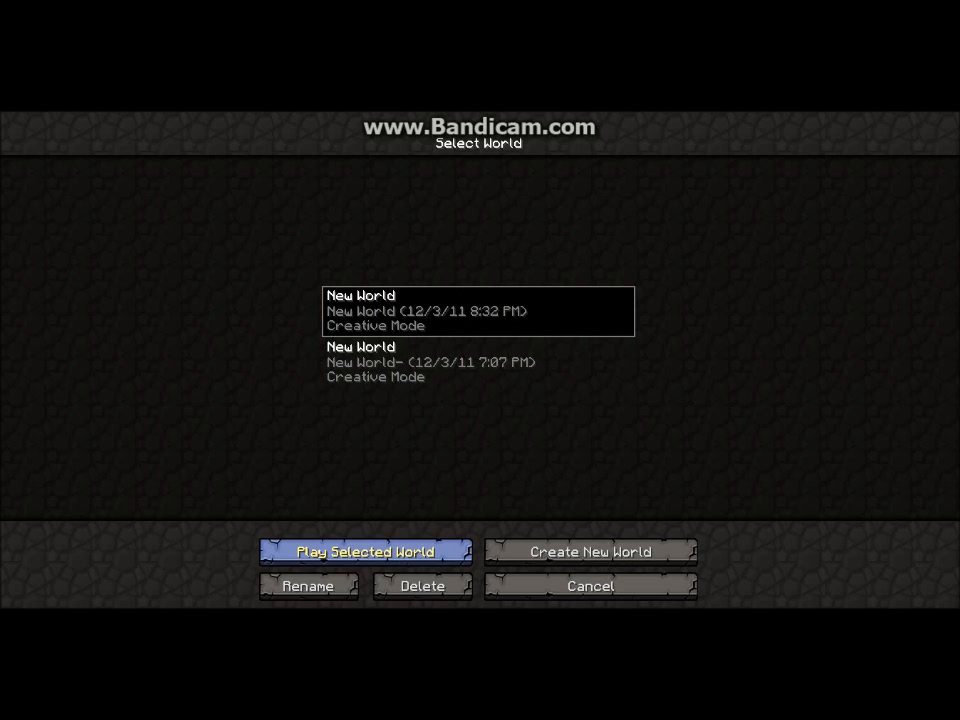
{"action": "left_click", "coordinate": [10, 710]}
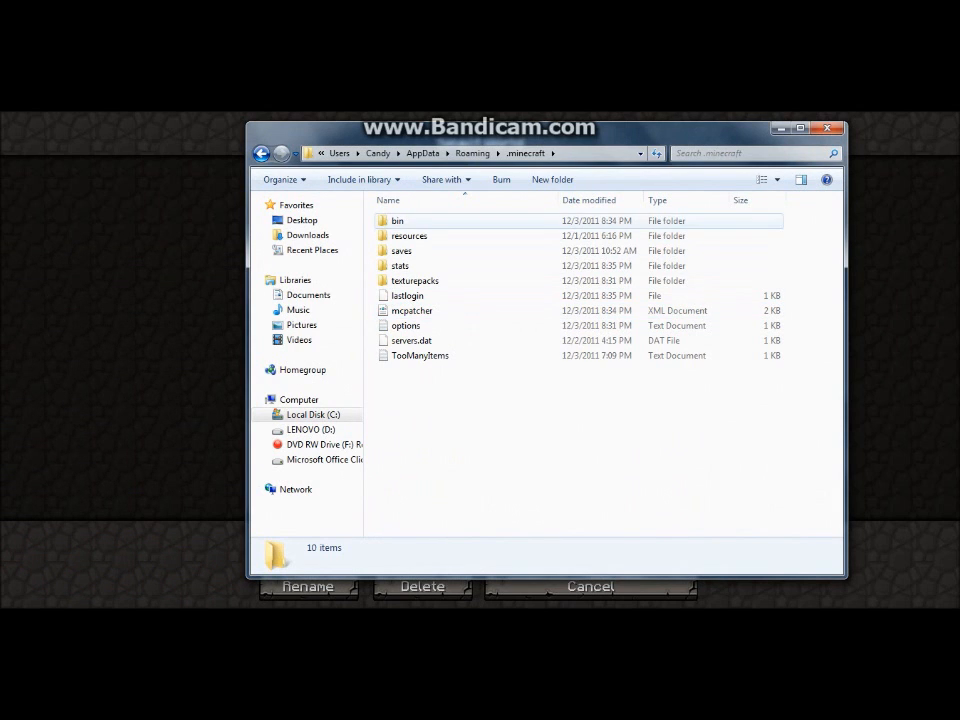
- Enter the bin folder holding the minecraft and minecraft-1.0.0 archives
{"action": "double_click", "coordinate": [396, 220]}
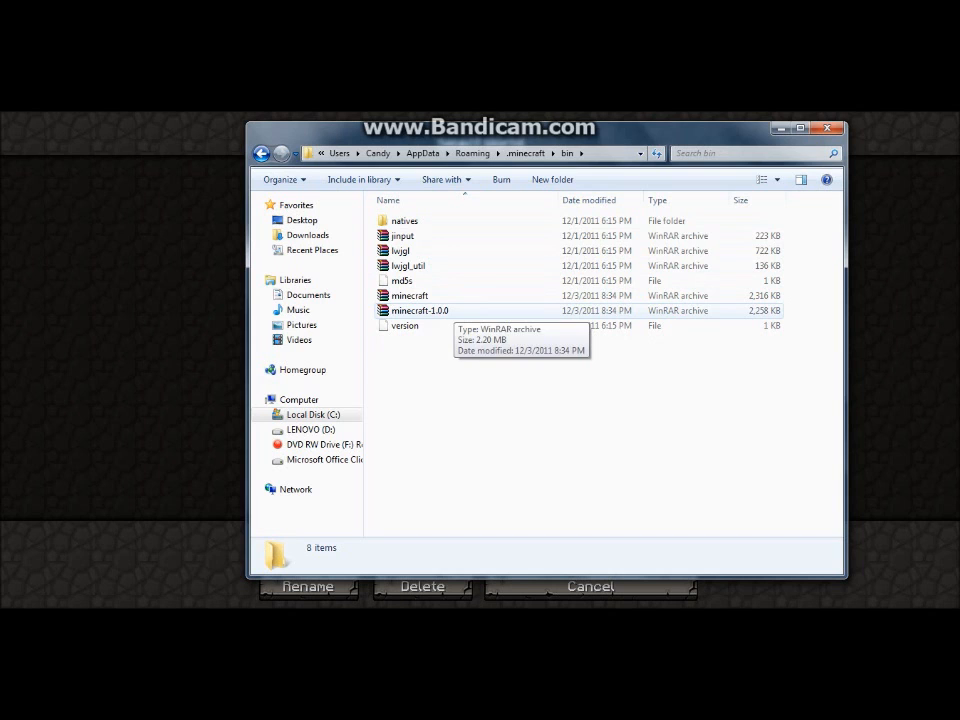